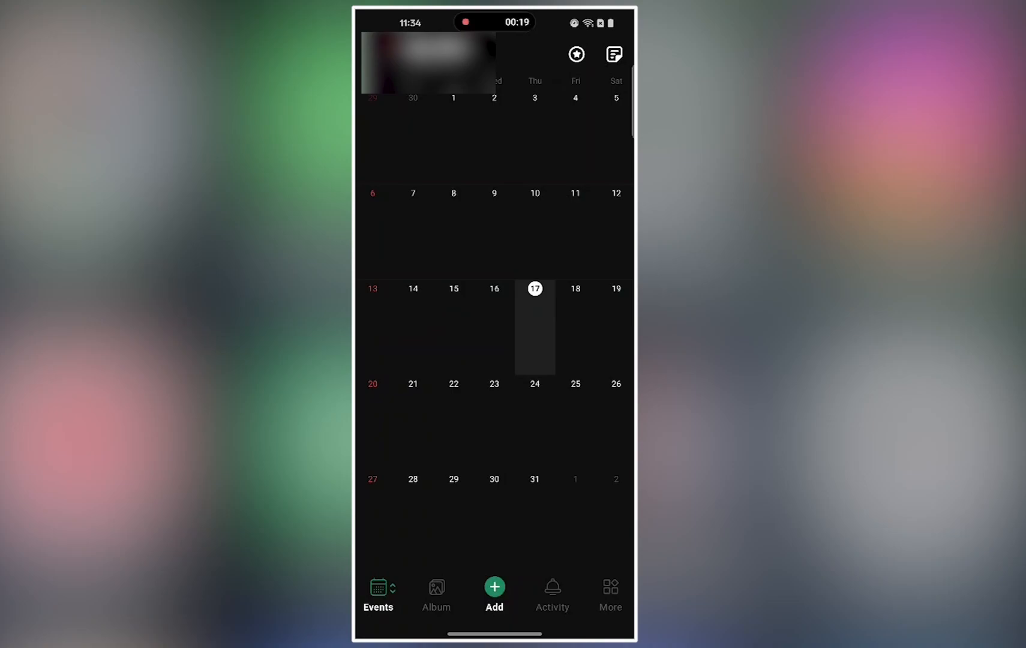
Step: From More, reach 'Import events from external calendar' with Holidays in Pakistan and other calendars ticked
{"action": "left_click", "coordinate": [610, 588]}
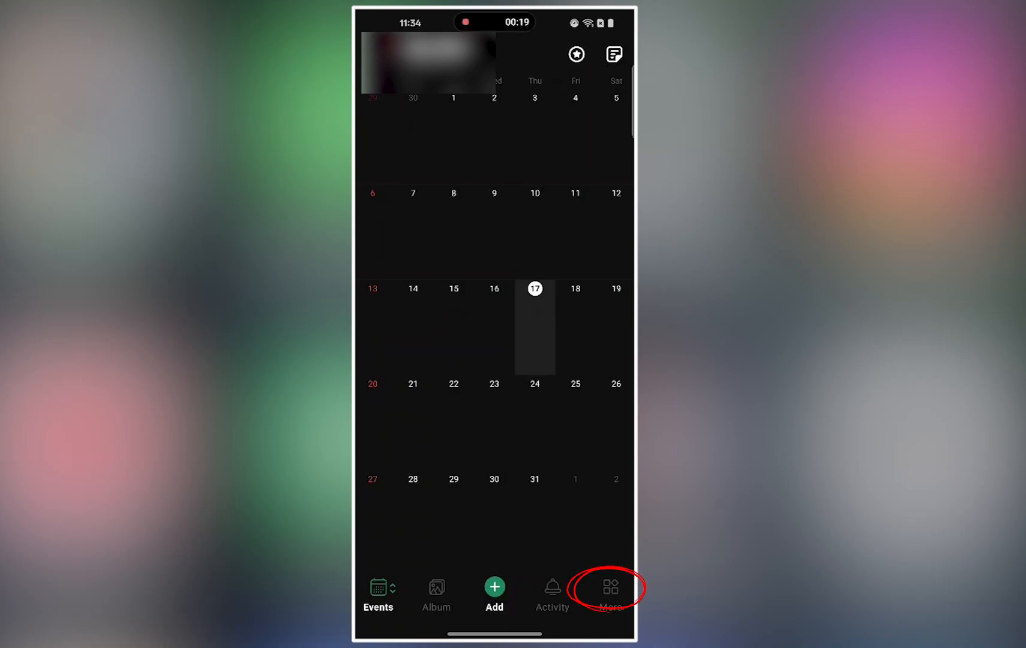
{"action": "left_click", "coordinate": [609, 588]}
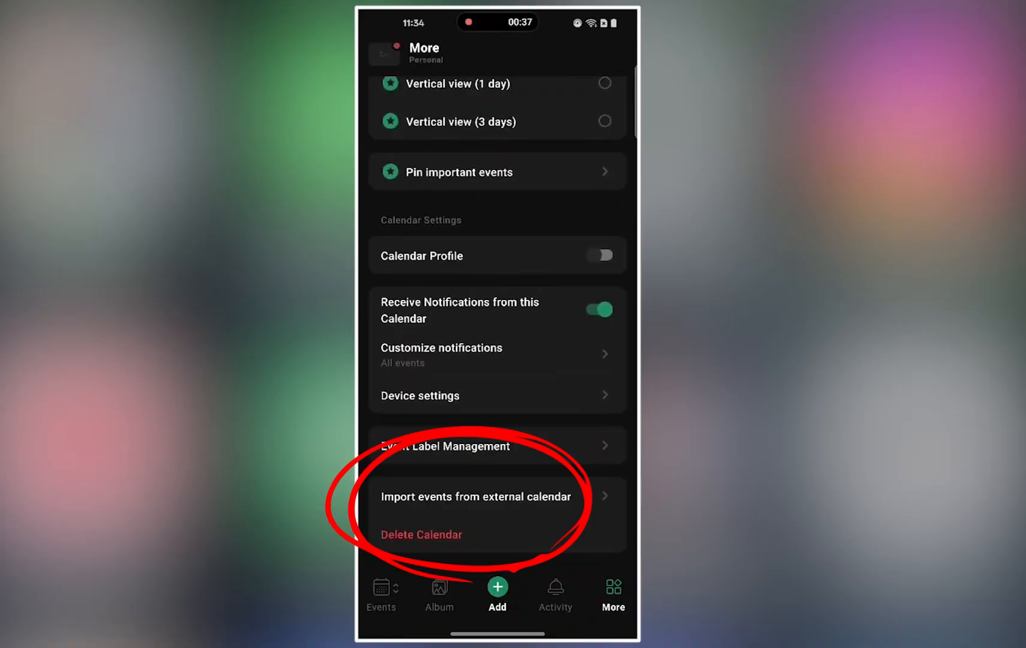
{"action": "left_click", "coordinate": [475, 497]}
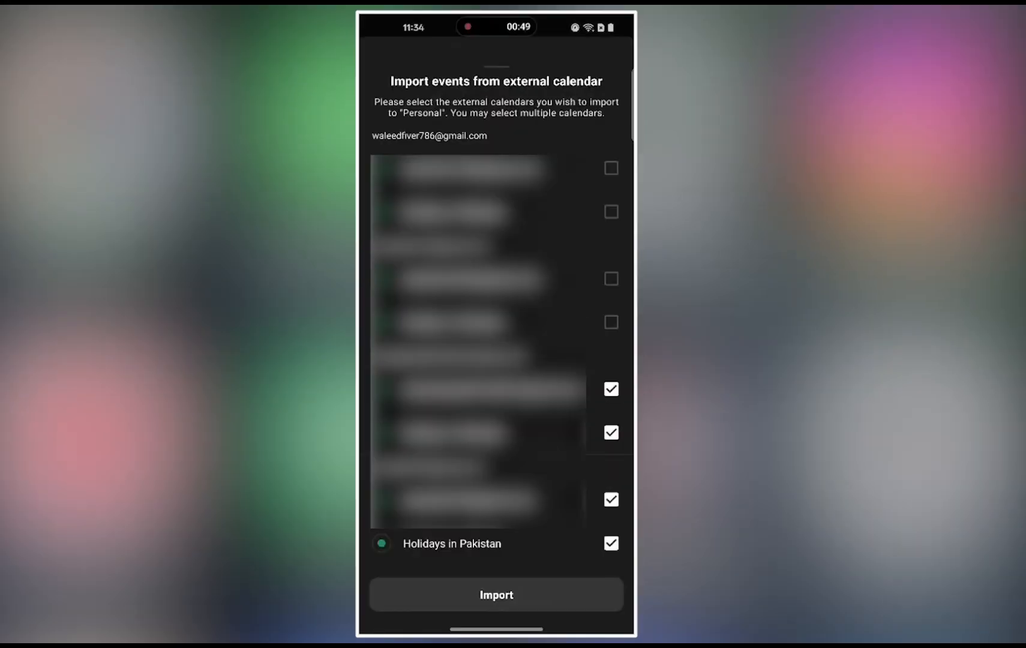